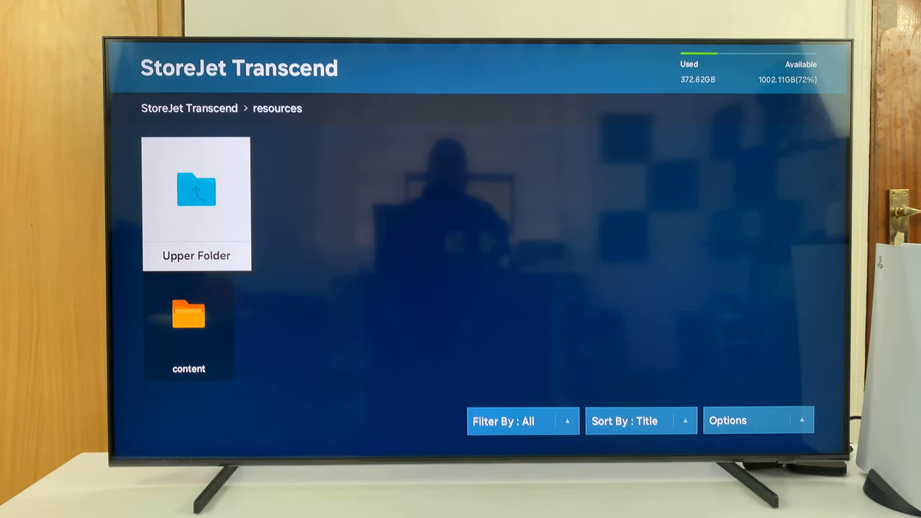
Go up from the resources folder and into Webpro Education's dated folders.
left_click(196, 203)
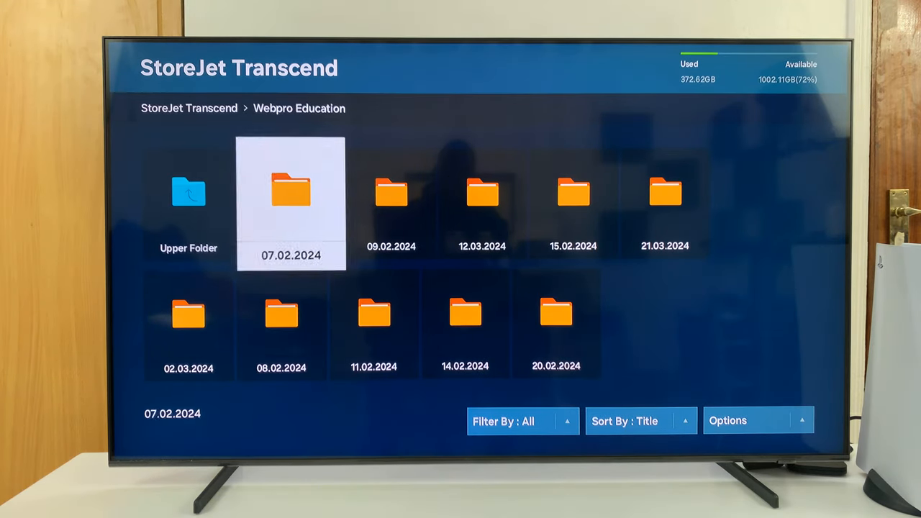
left_click(390, 190)
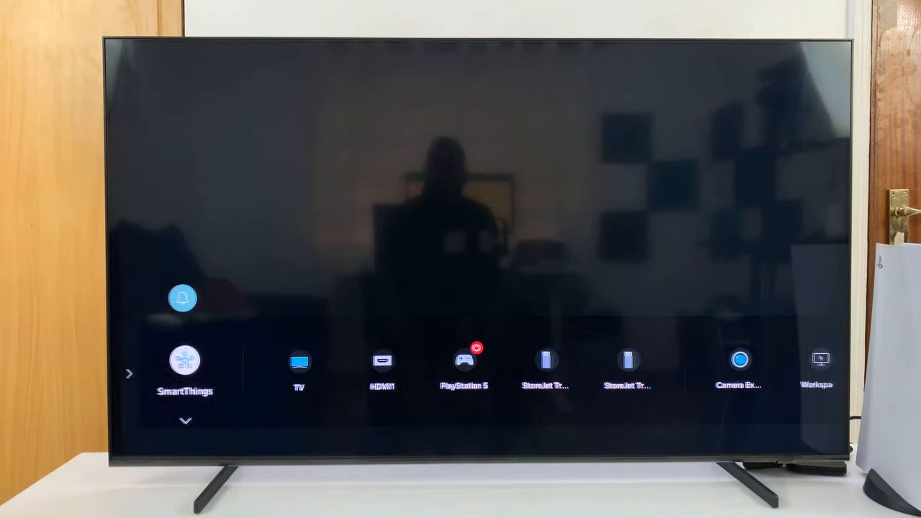
Select the StoreJet Transcend entry in the sources list to open its root folders.
left_click(545, 367)
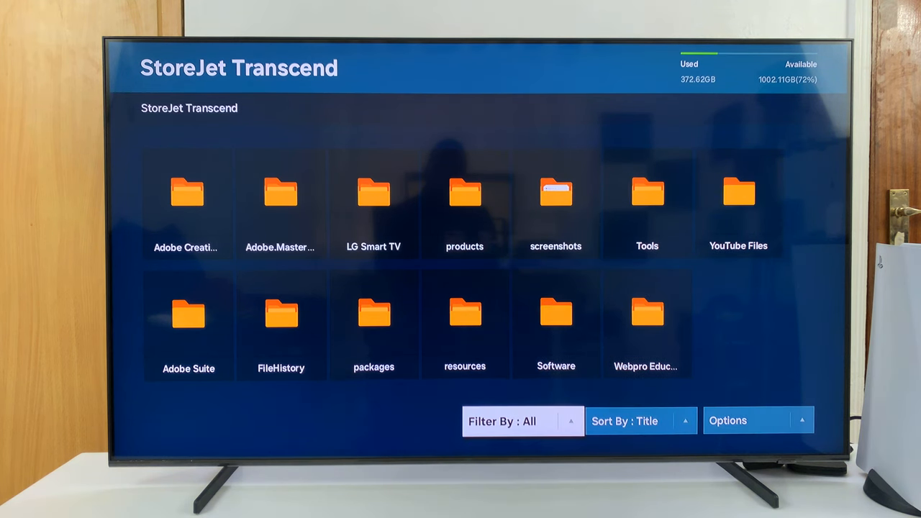
Move focus into the root folder grid and over to the LG Smart TV folder.
left_click(640, 421)
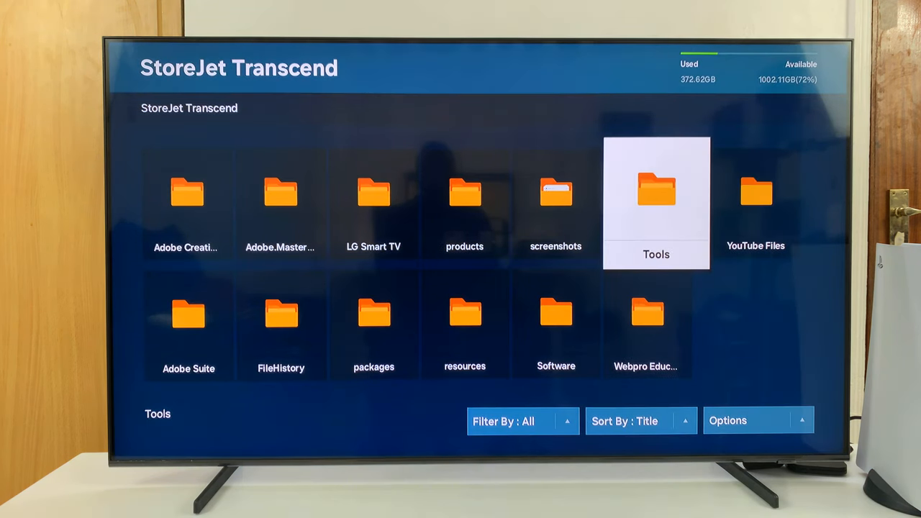
key("left")
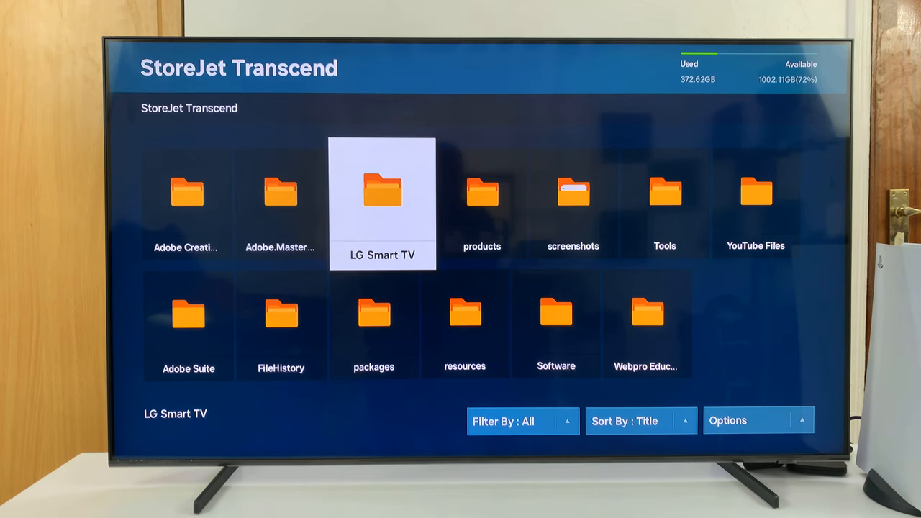